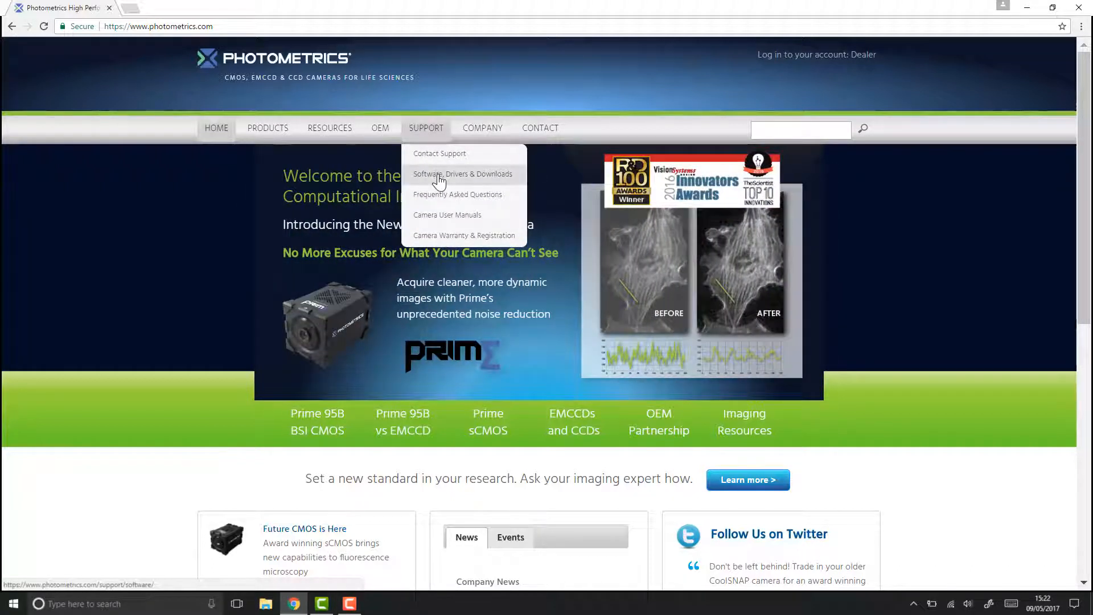
On the Photometrics downloads page, select the Prime camera and Win 10 (64BIT) operating system.
click(463, 173)
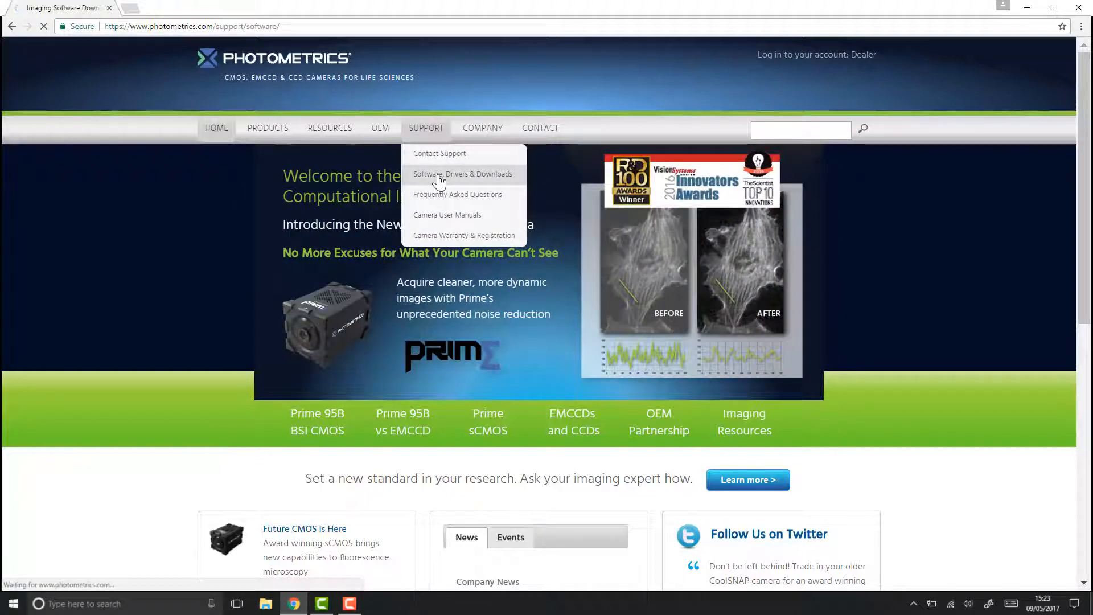
click(462, 173)
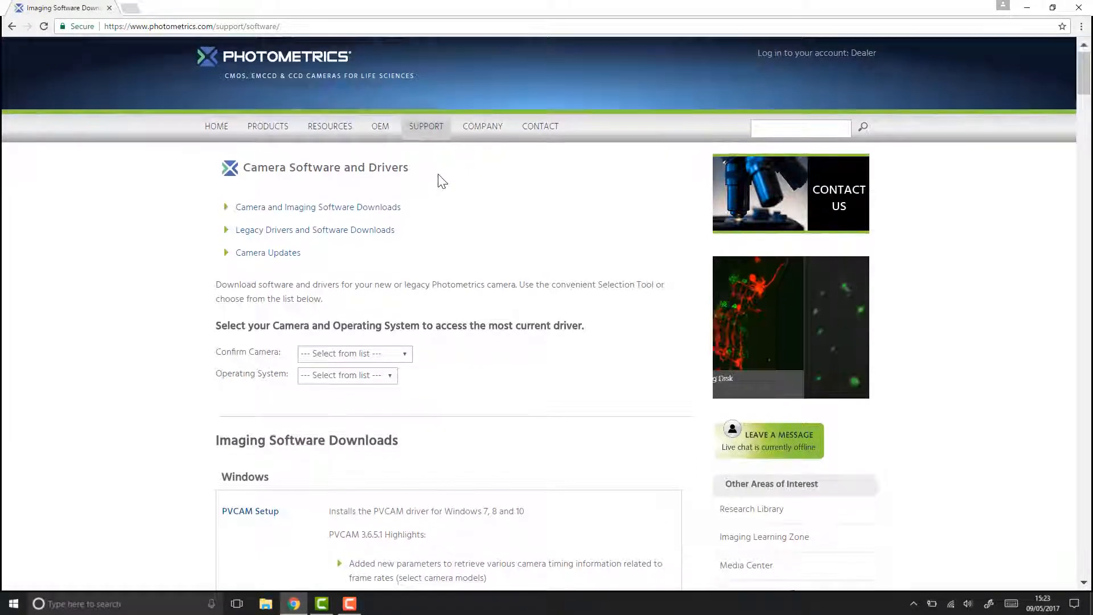
scroll(down, 3)
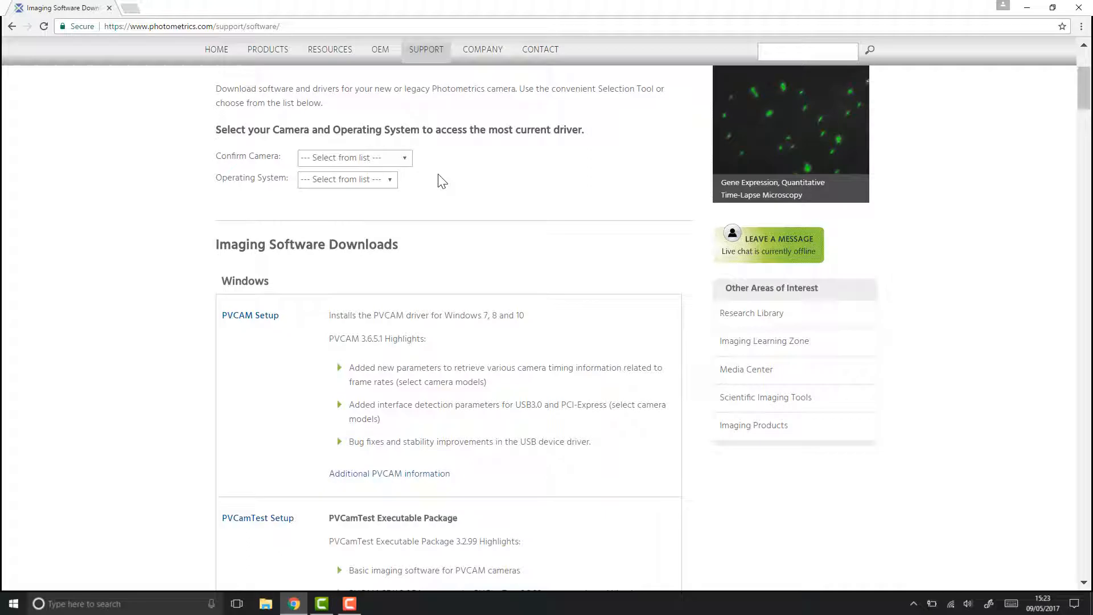
click(353, 157)
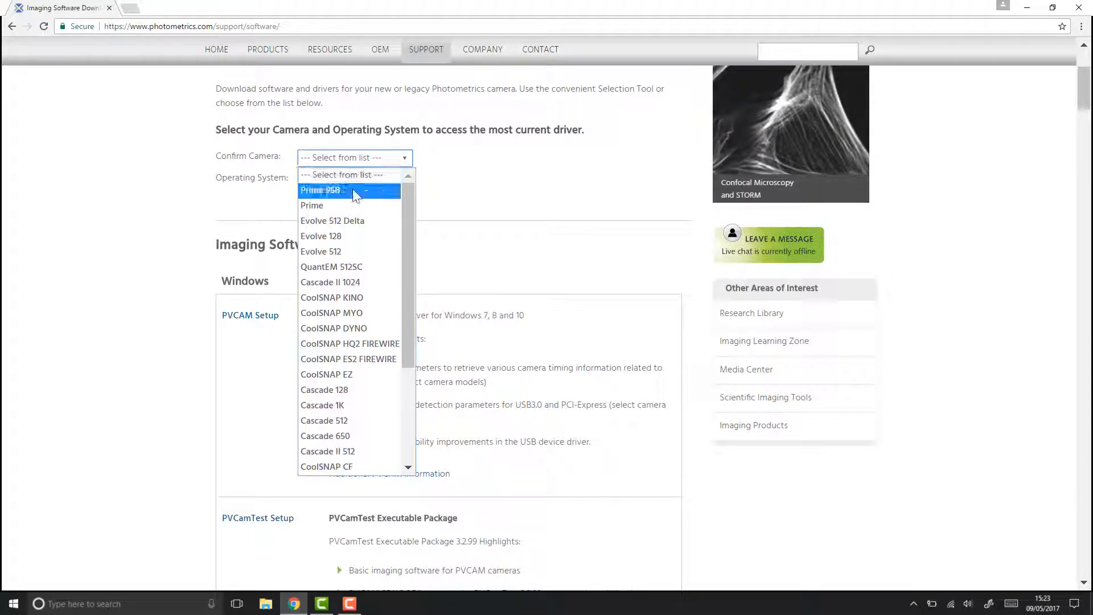
click(312, 205)
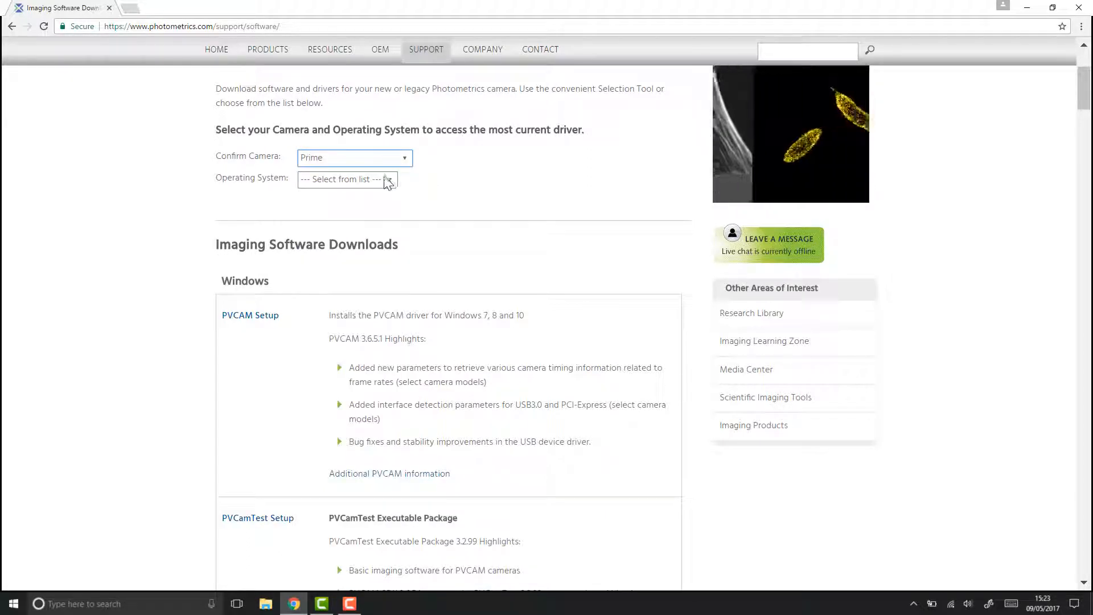
click(347, 178)
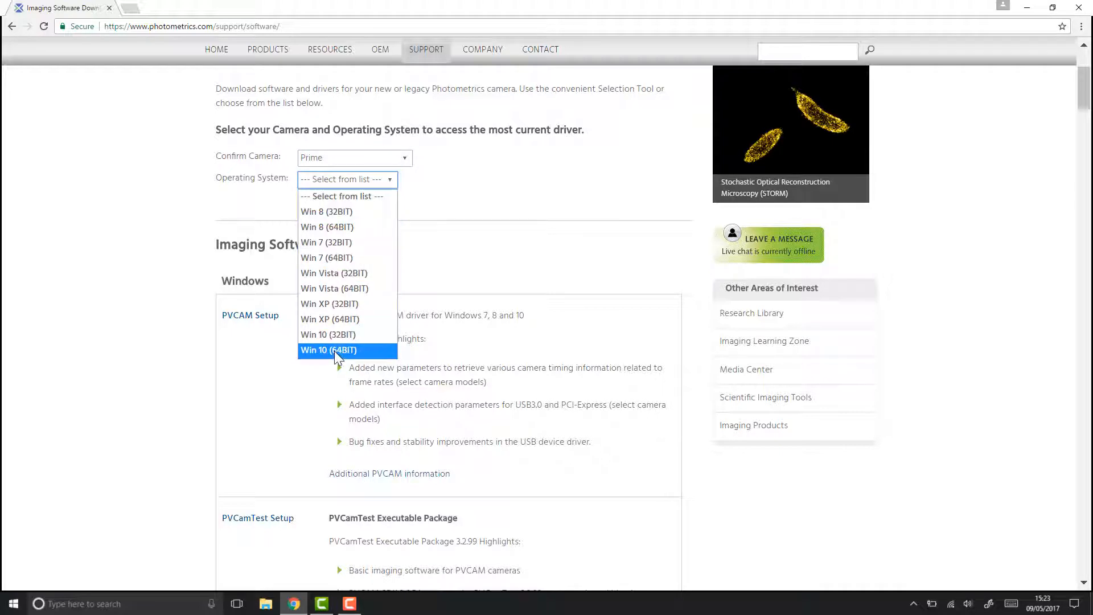
click(328, 349)
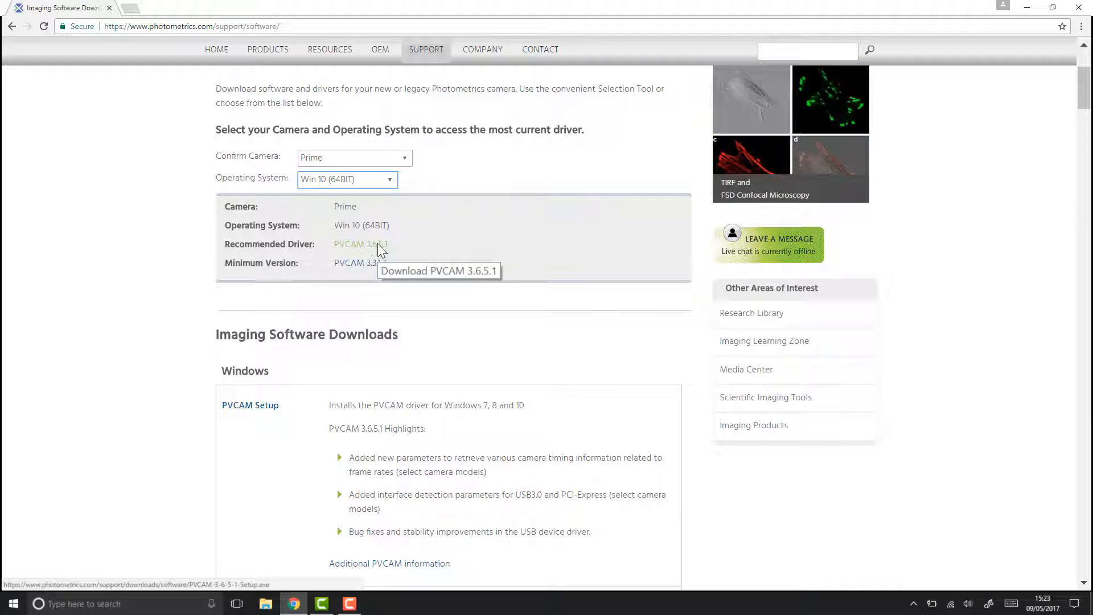
Download the recommended PVCAM 3.6.5.1 driver and launch the installer.
click(361, 244)
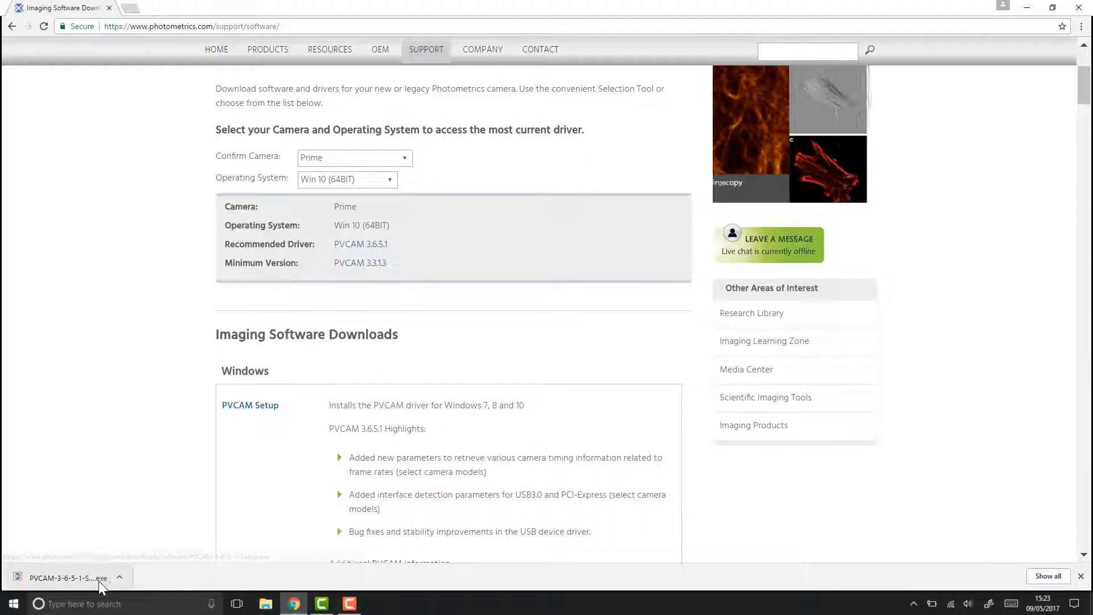
click(66, 578)
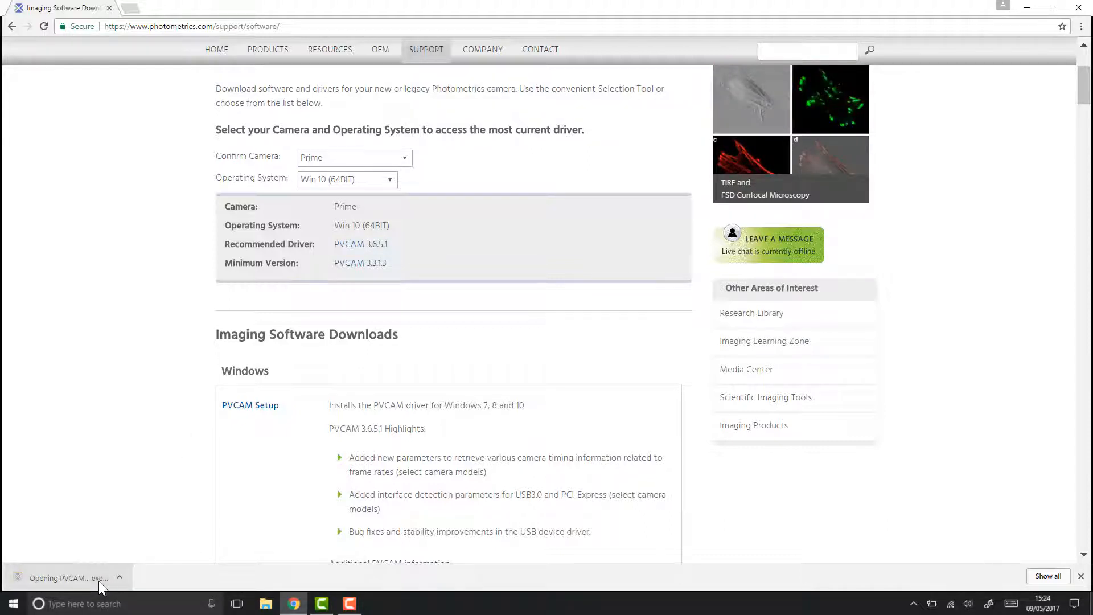
click(67, 577)
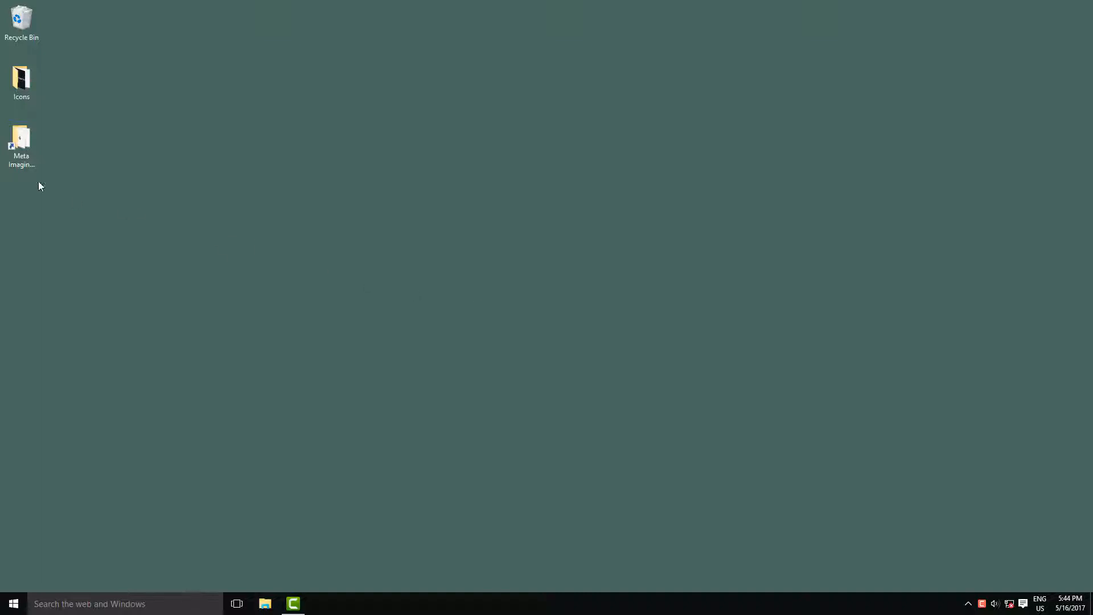
Launch Meta Imaging Series Administrator from the Meta Imaging Series 7.8 desktop folder.
click(20, 139)
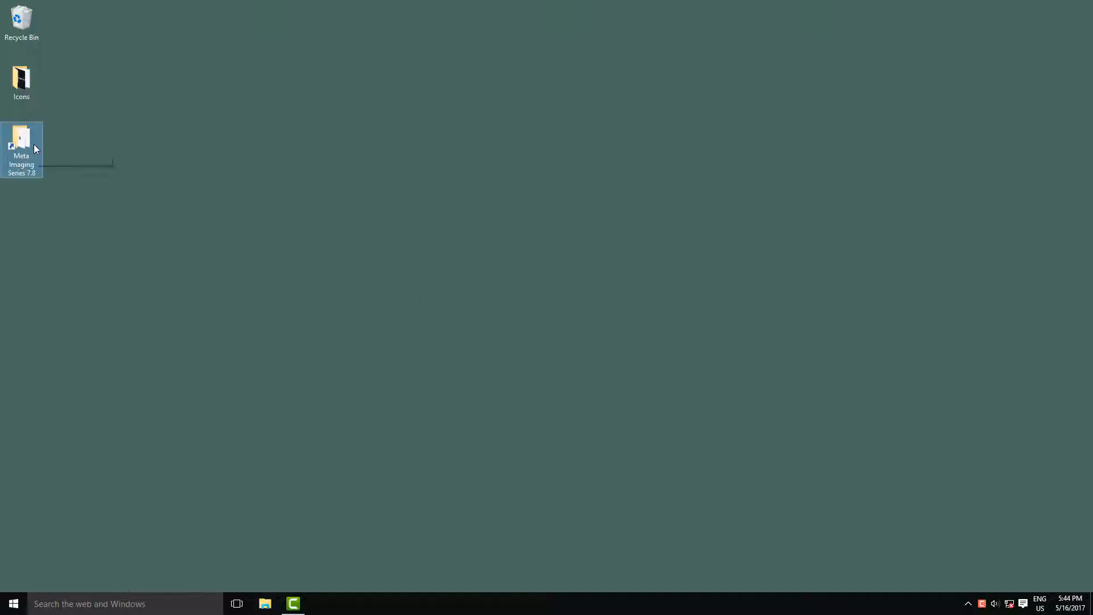
double_click(22, 137)
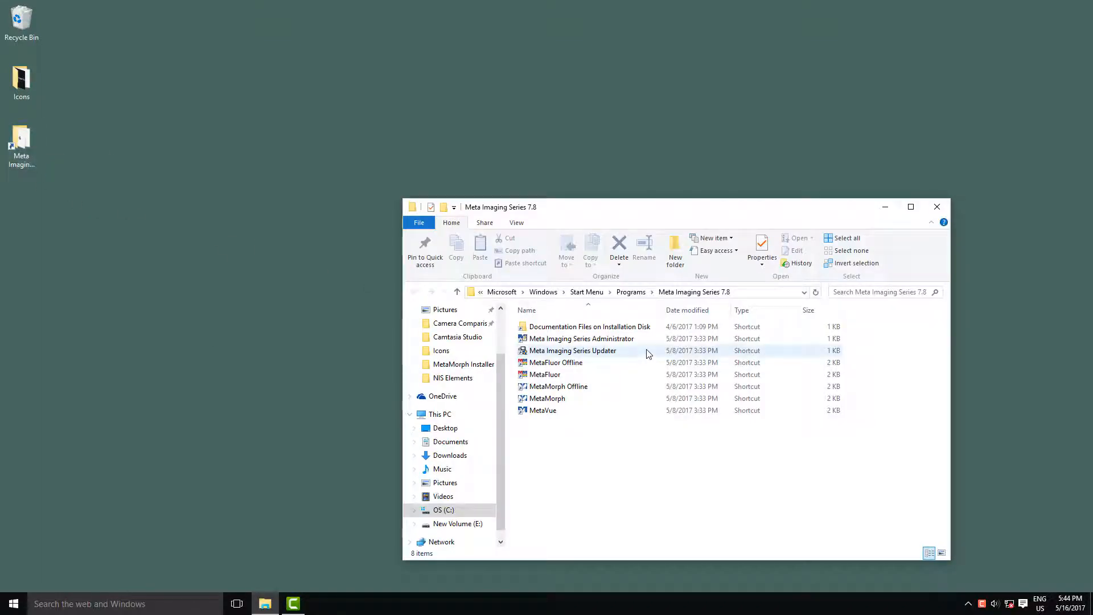
click(580, 338)
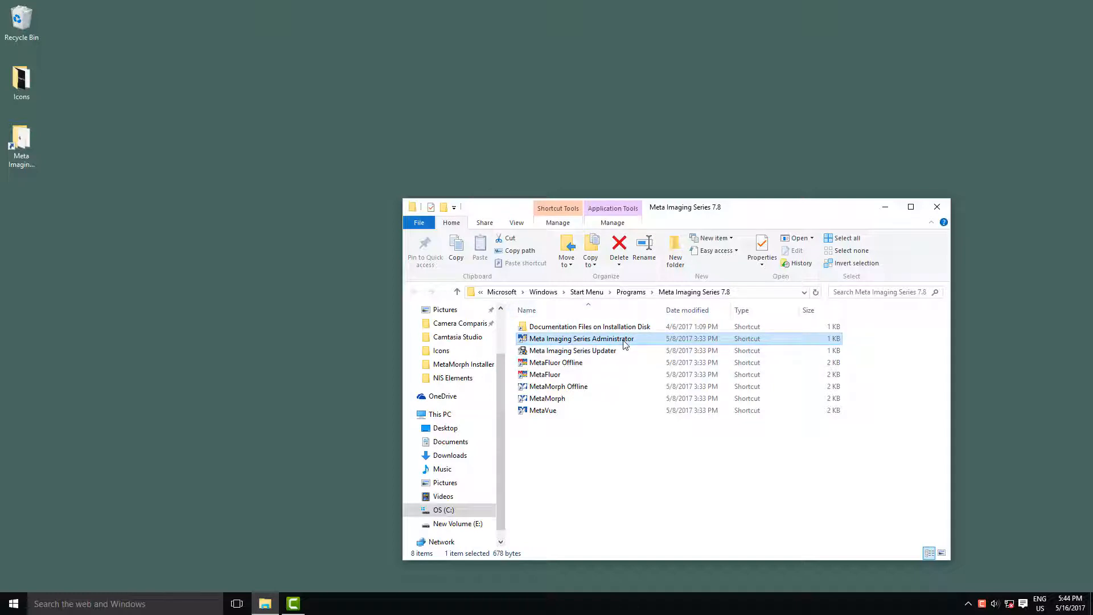
double_click(580, 338)
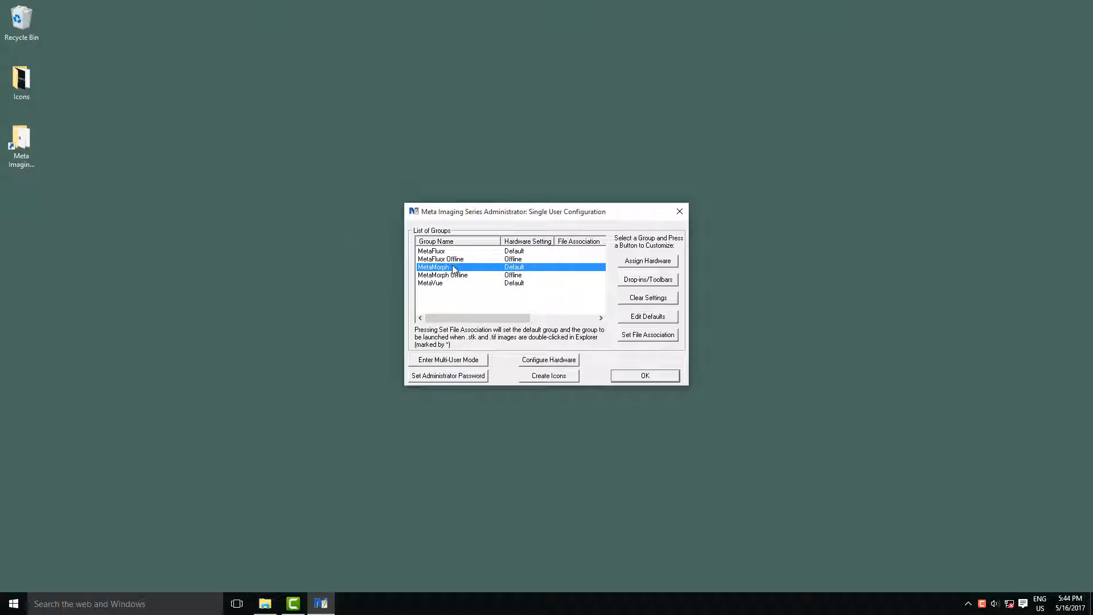
Add the Photometrics driver to the installed acquisition drivers under Configure Hardware.
click(548, 360)
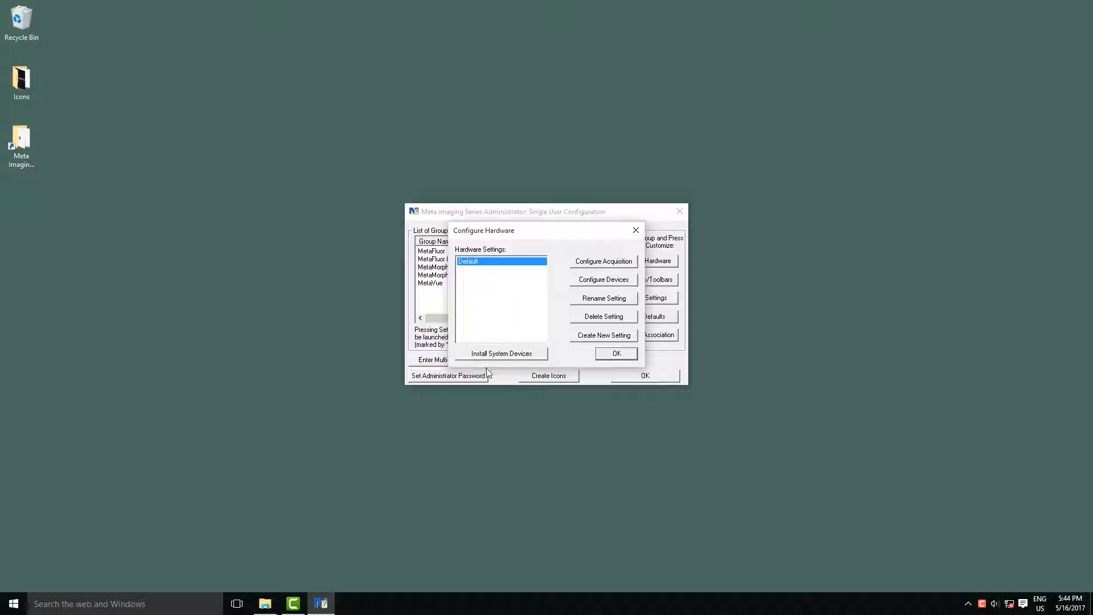
mouse_move(524, 368)
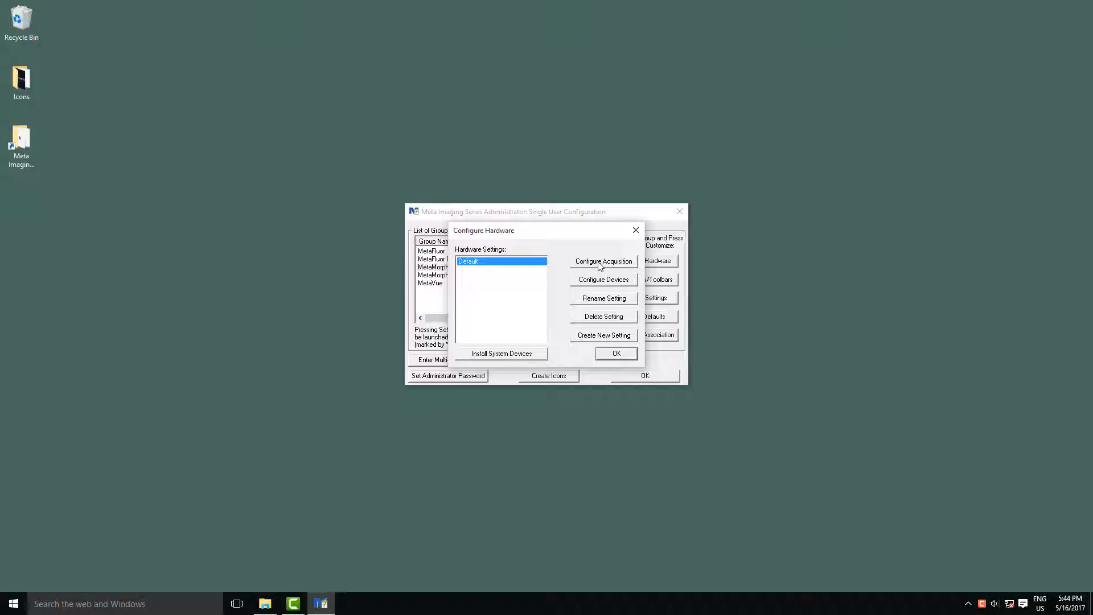
click(602, 261)
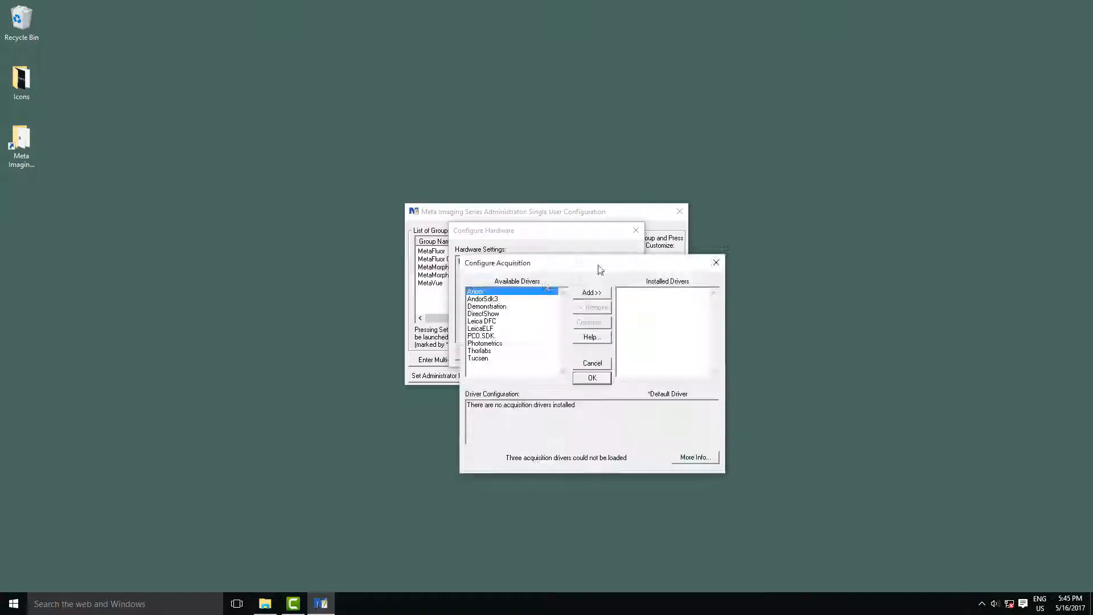
click(485, 342)
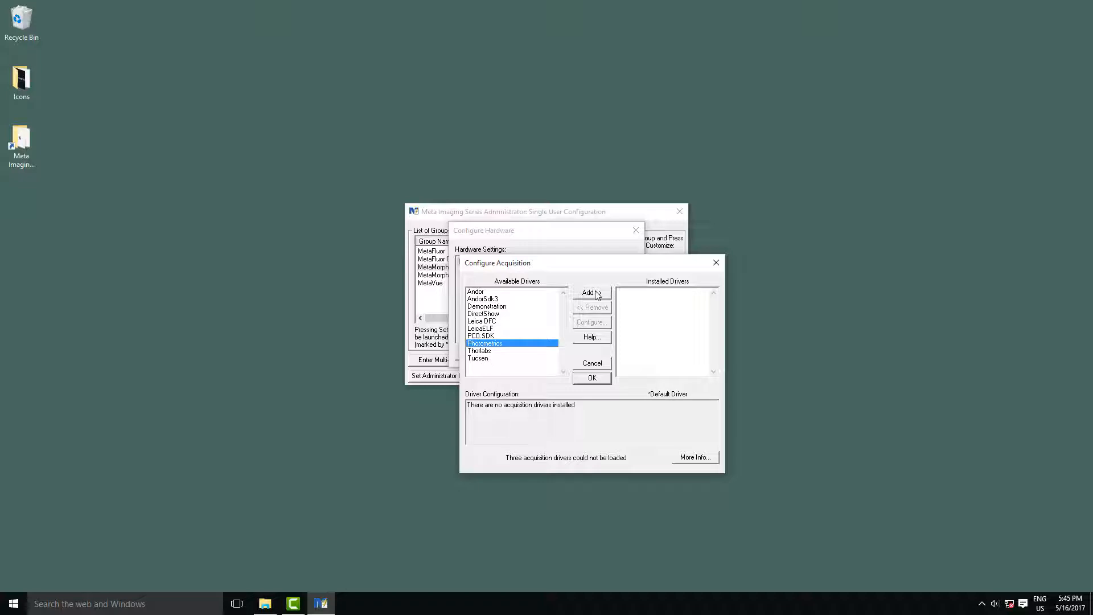
click(591, 292)
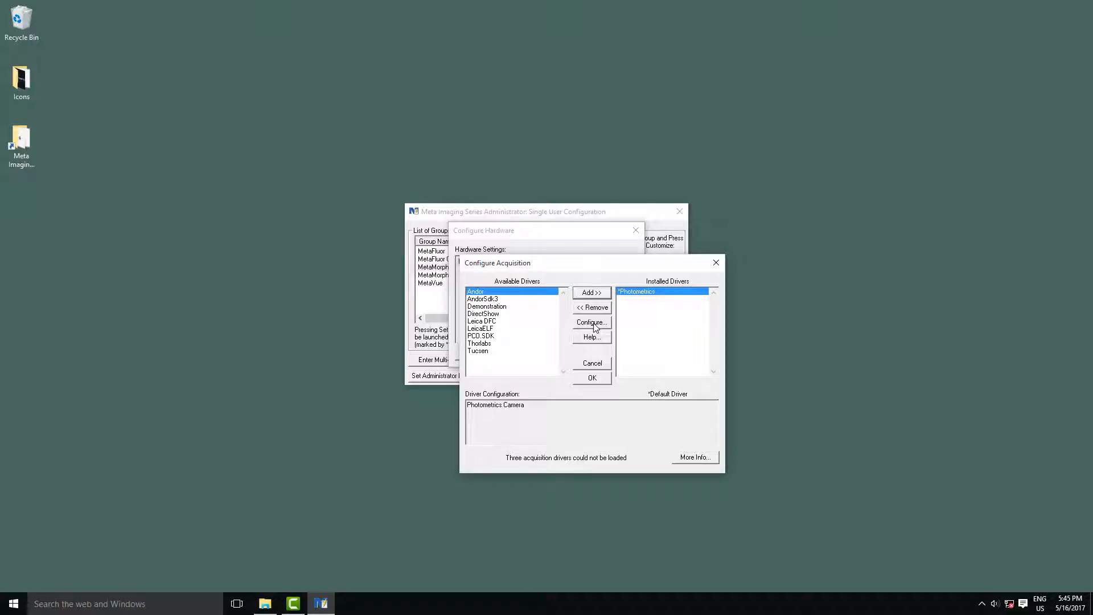
click(591, 321)
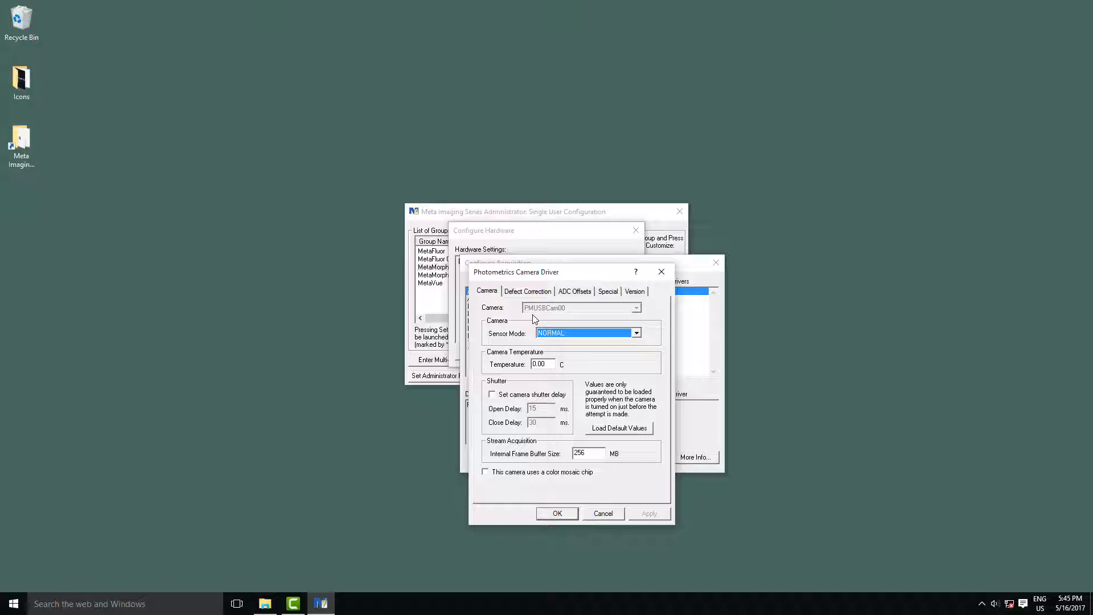
mouse_move(548, 318)
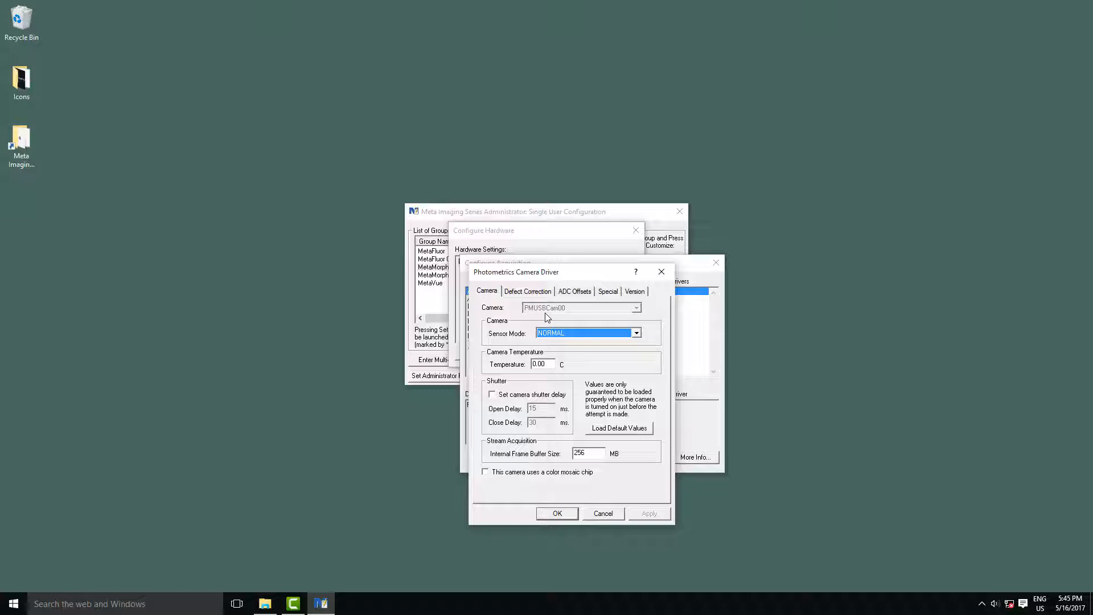
mouse_move(661, 318)
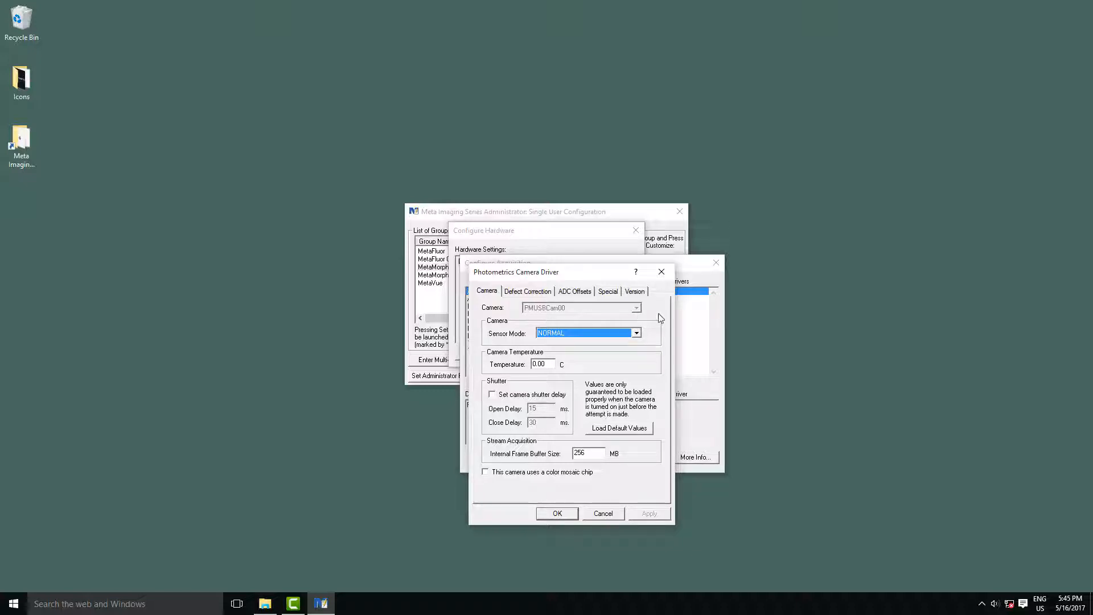
mouse_move(641, 337)
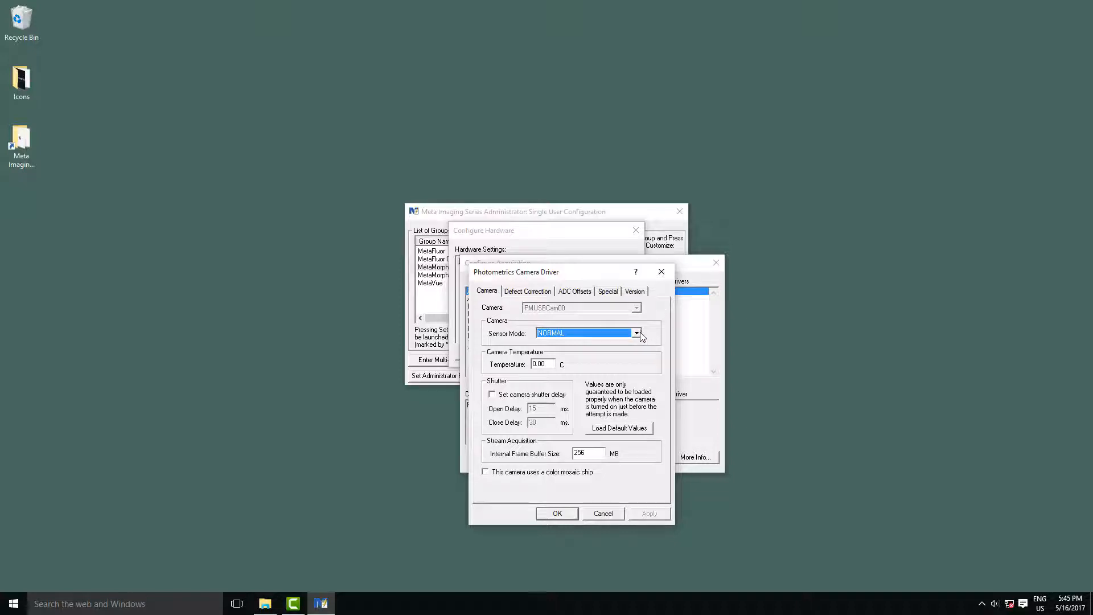
click(635, 333)
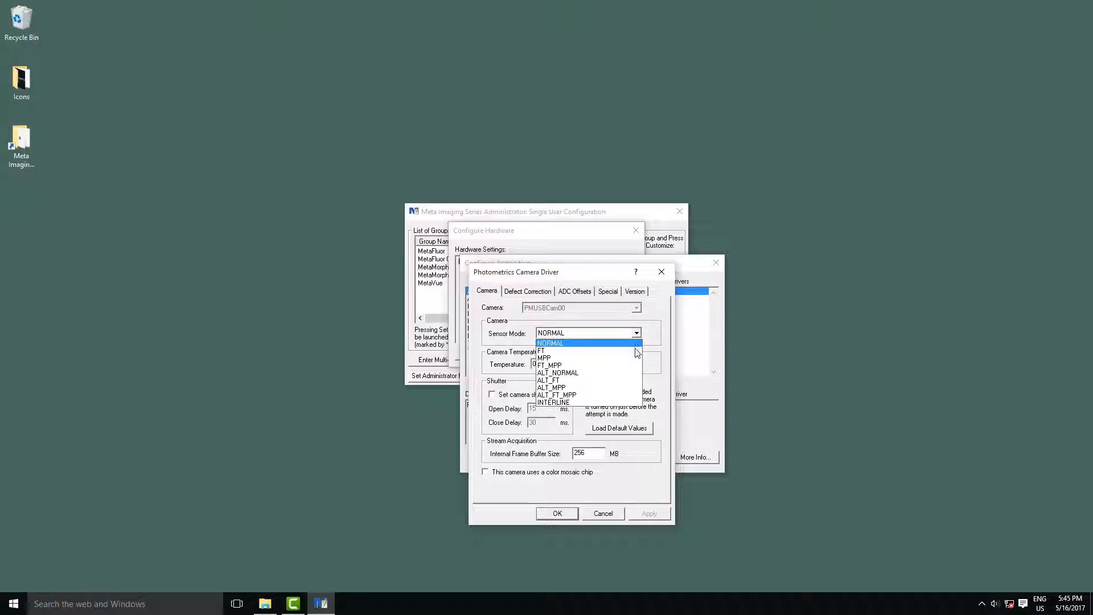
mouse_move(558, 351)
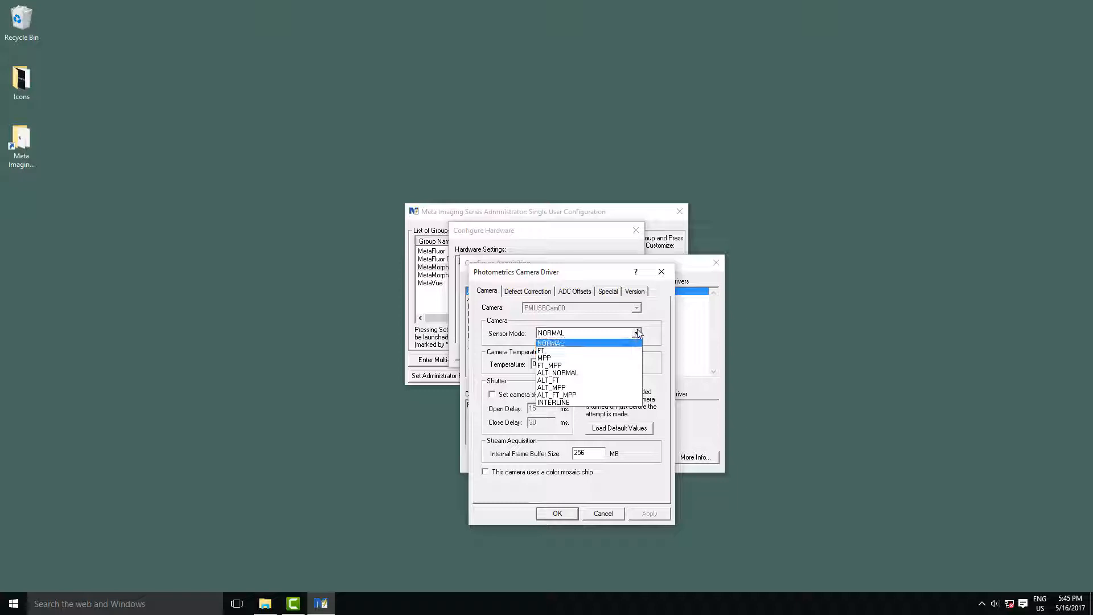
click(551, 342)
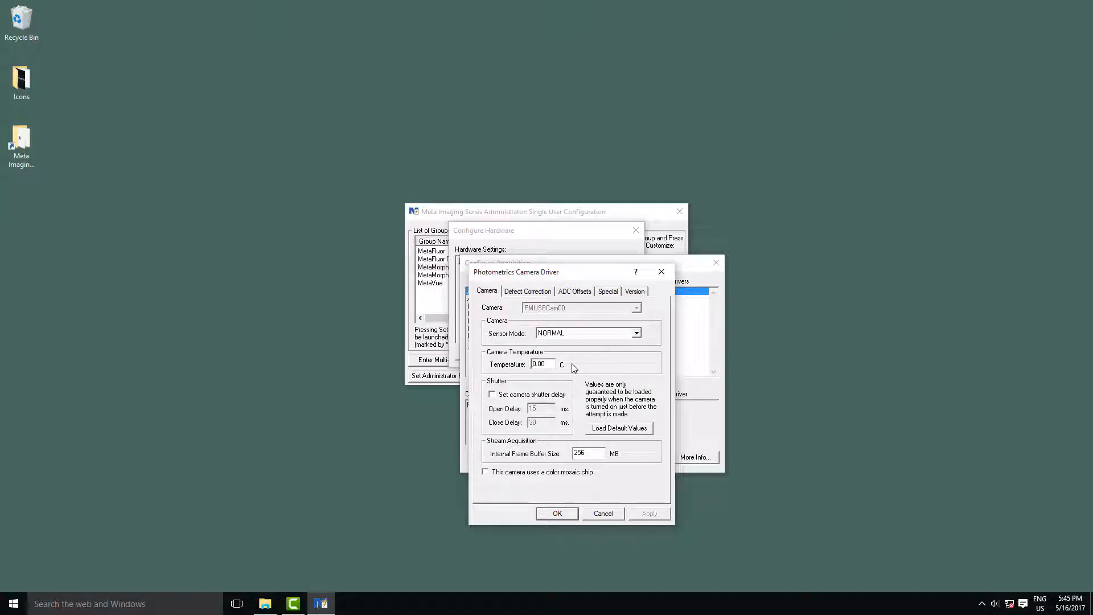
Set the Photometrics camera temperature to -10.00 C and internal frame buffer to 4000 MB.
text(-10.00)
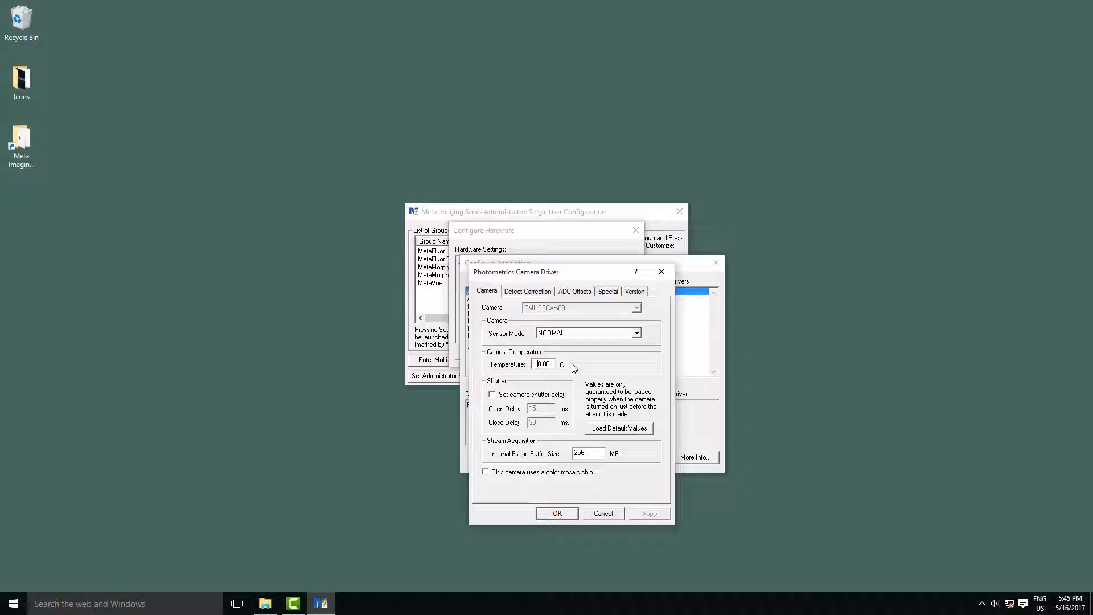
mouse_move(570, 368)
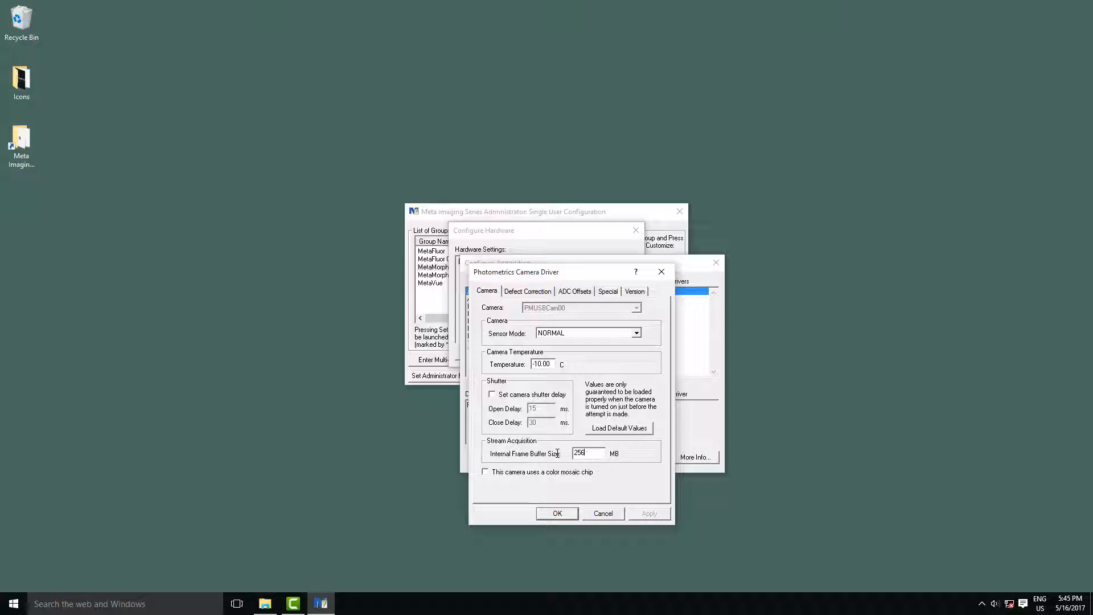
text(4000)
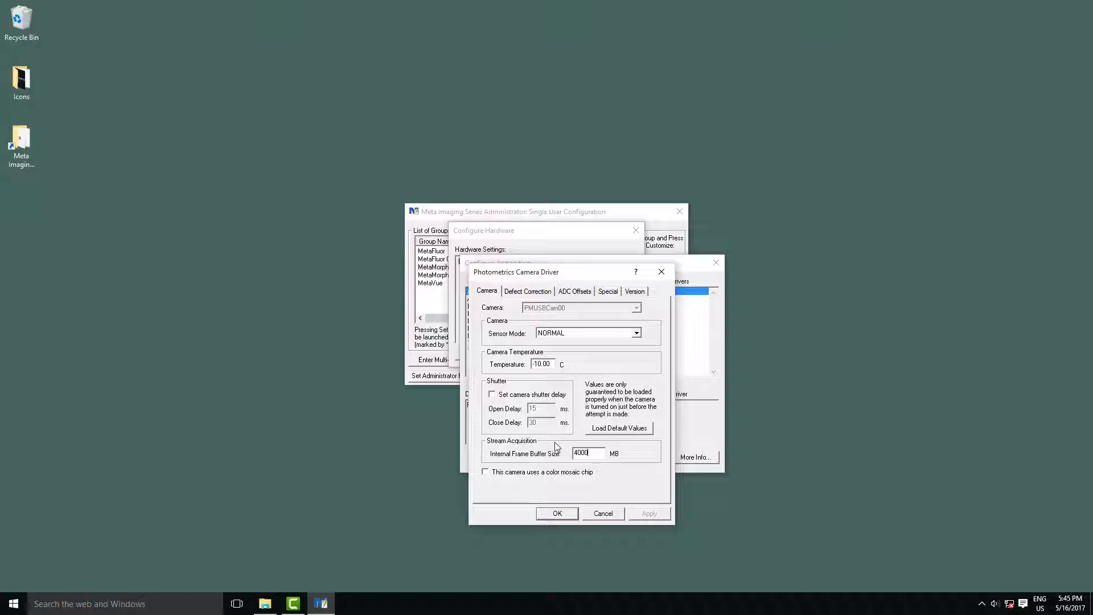
mouse_move(562, 452)
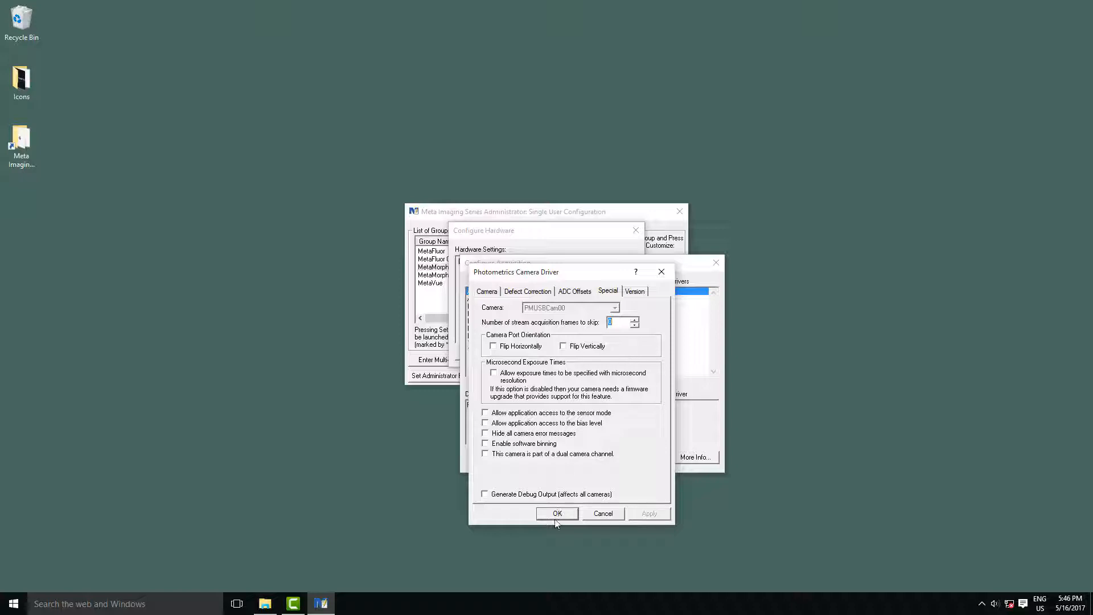
Accept the driver and Administrator settings, then launch MetaMorph from the Meta Imaging Series 7.8 folder.
click(557, 514)
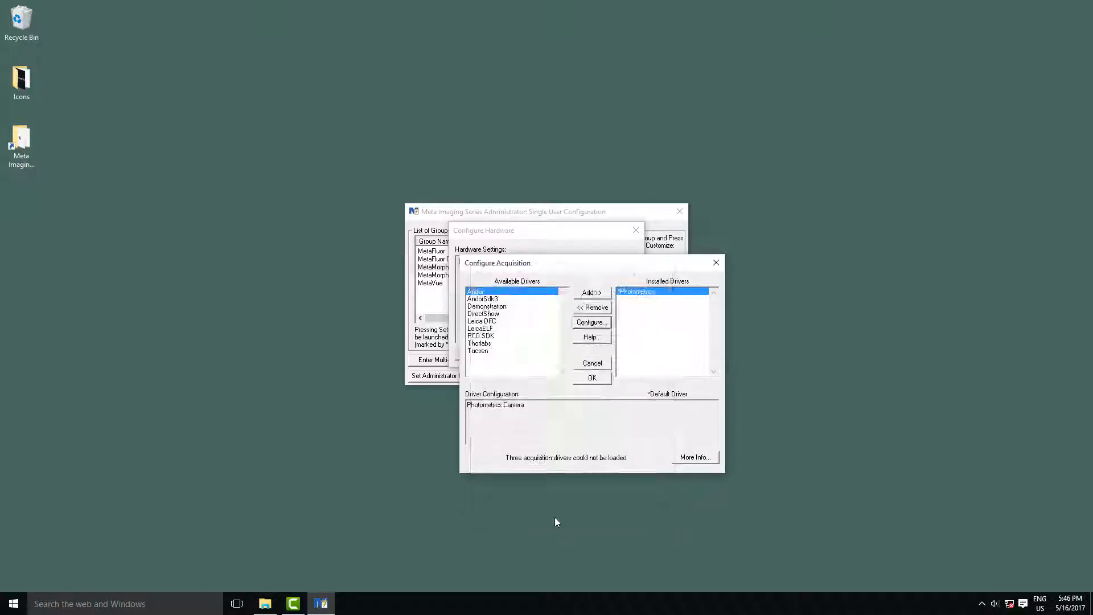
click(591, 377)
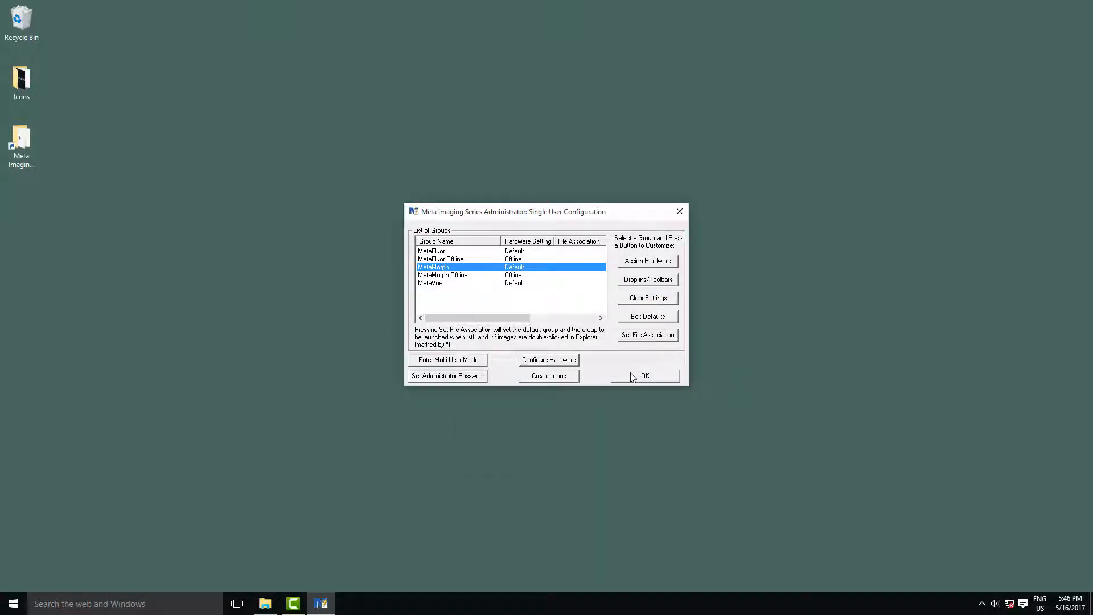
click(645, 374)
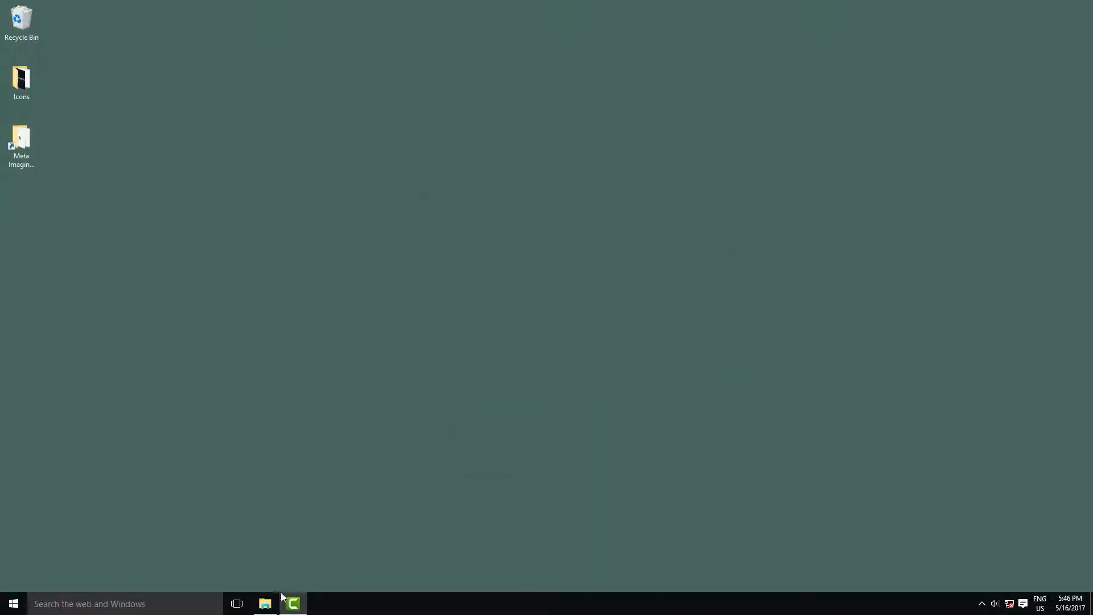
click(263, 603)
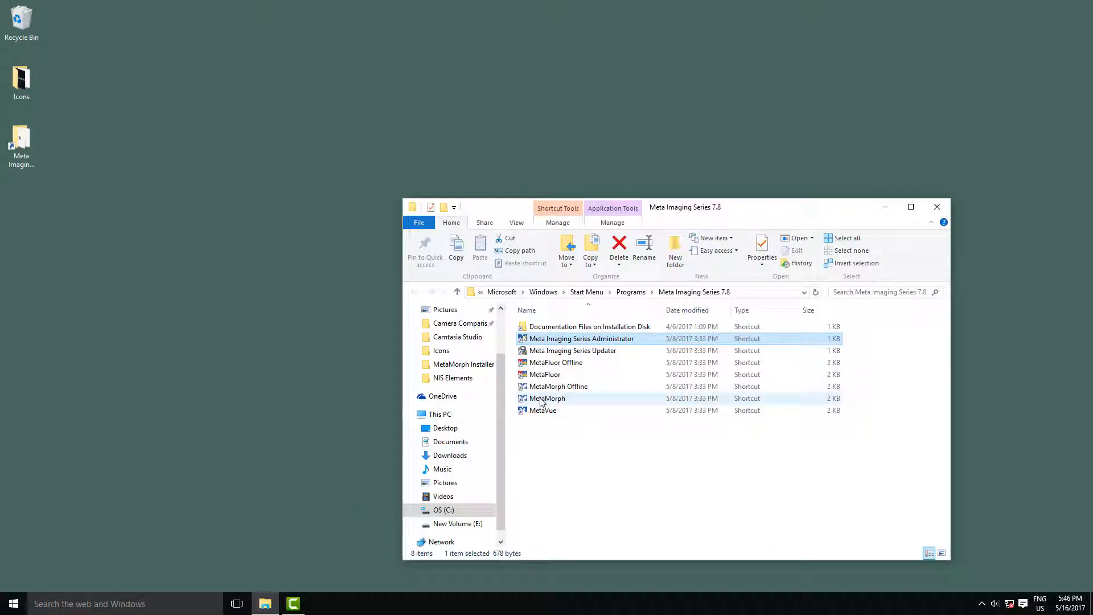
double_click(548, 398)
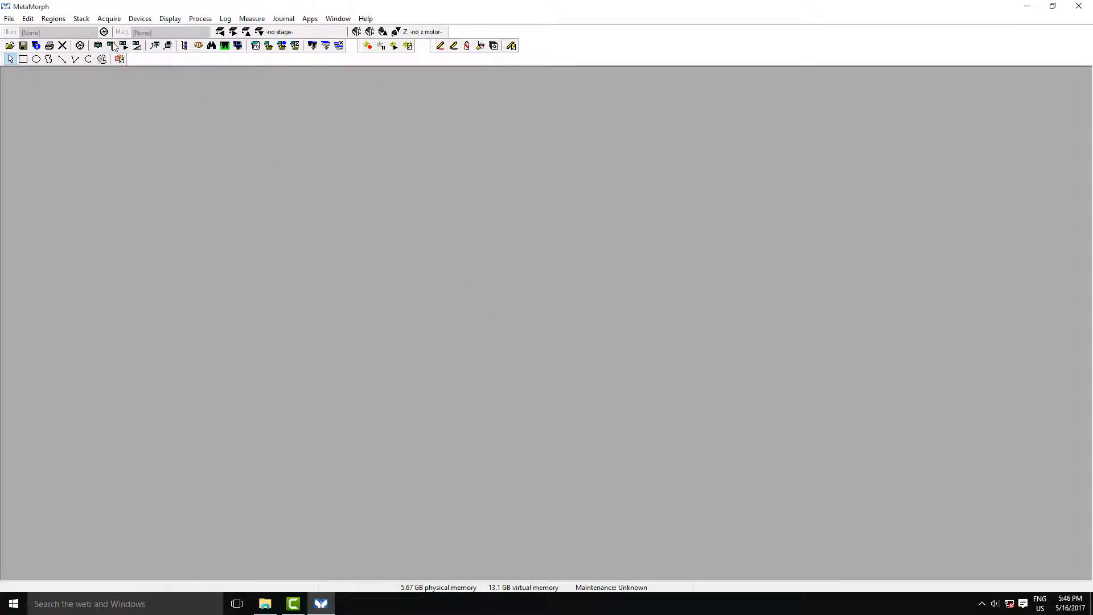
In Acquire, enable Autoscale, switch the Noise Filter off on Special and view the Prime options.
click(111, 46)
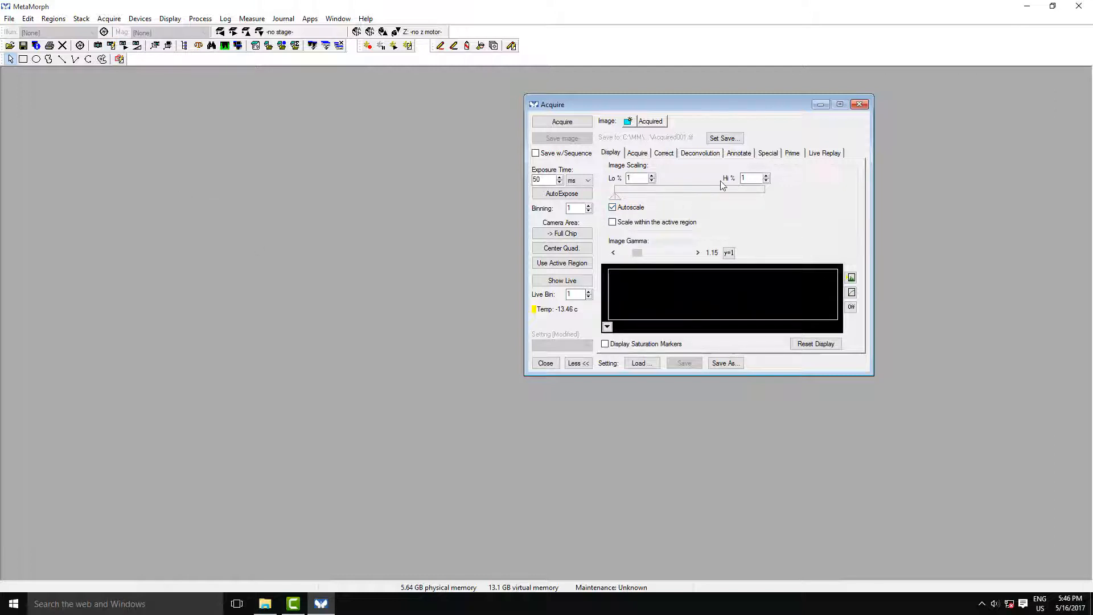
click(766, 153)
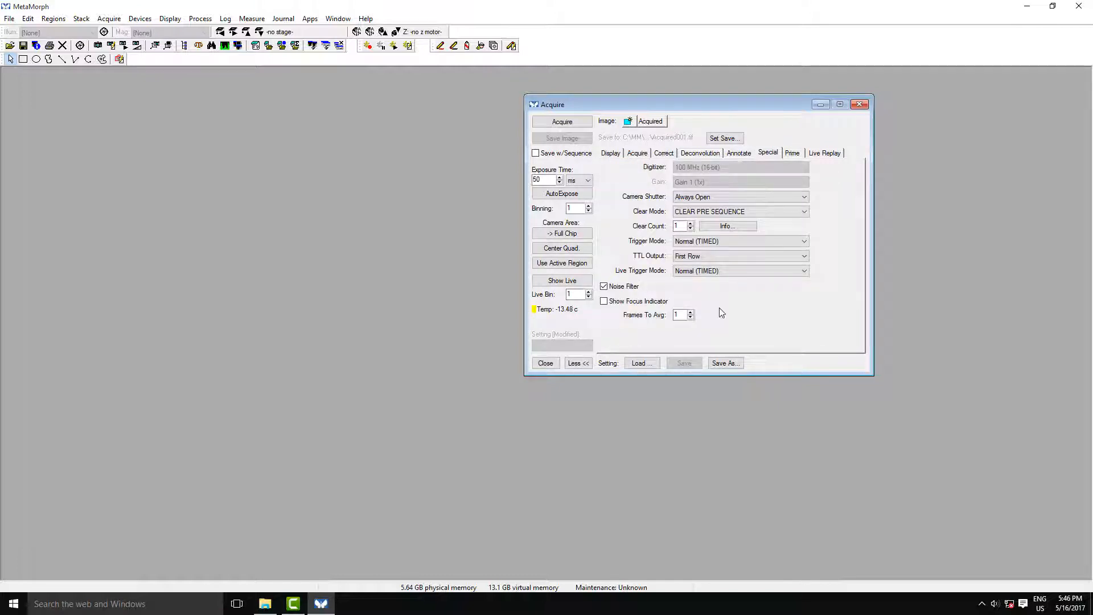
click(604, 286)
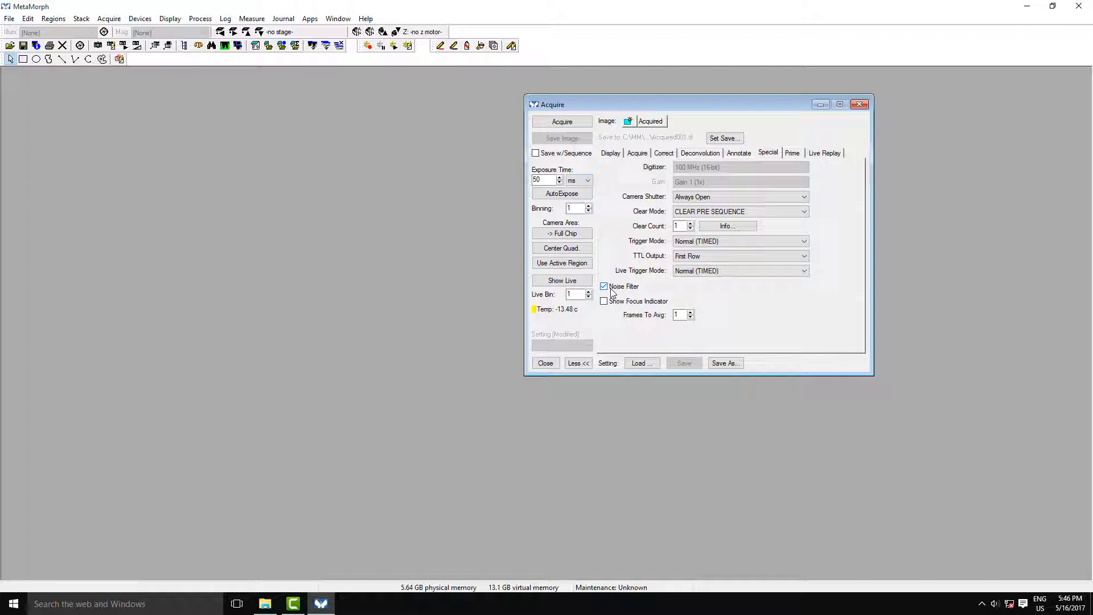
click(604, 287)
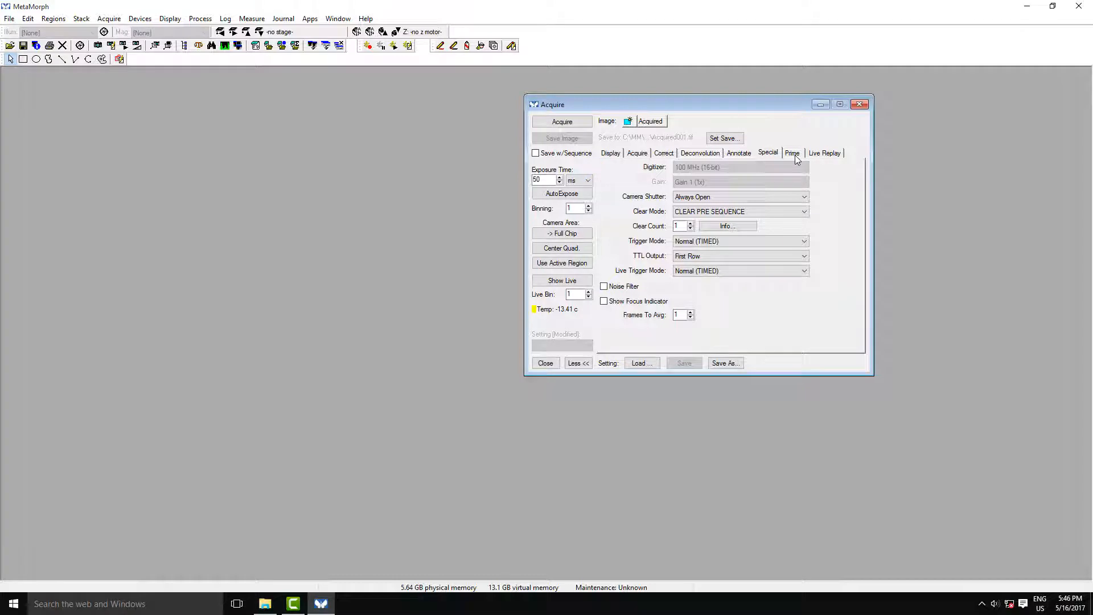
click(792, 152)
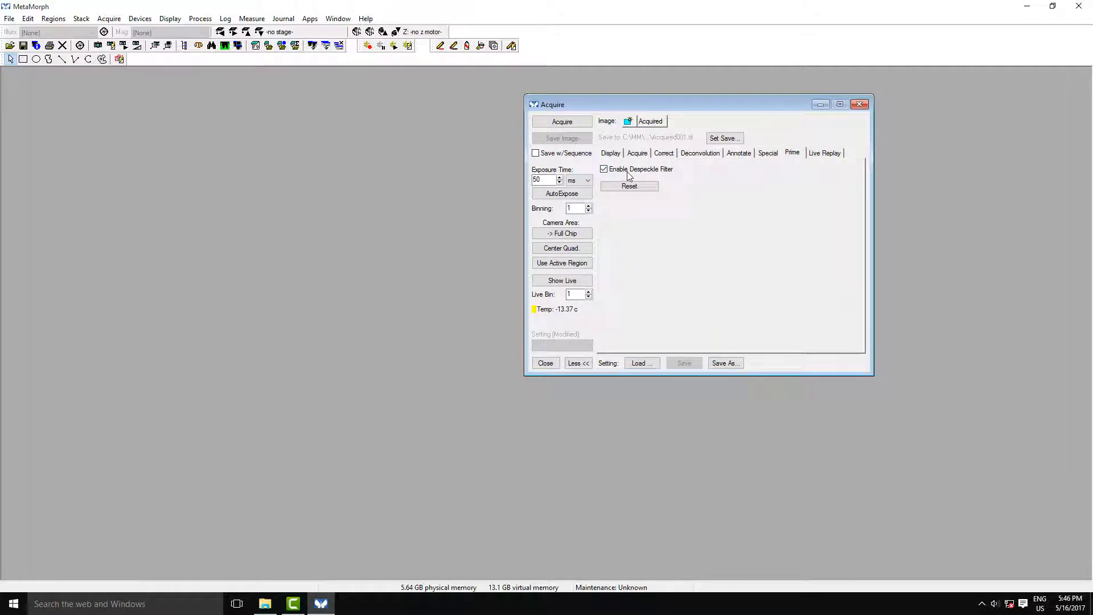